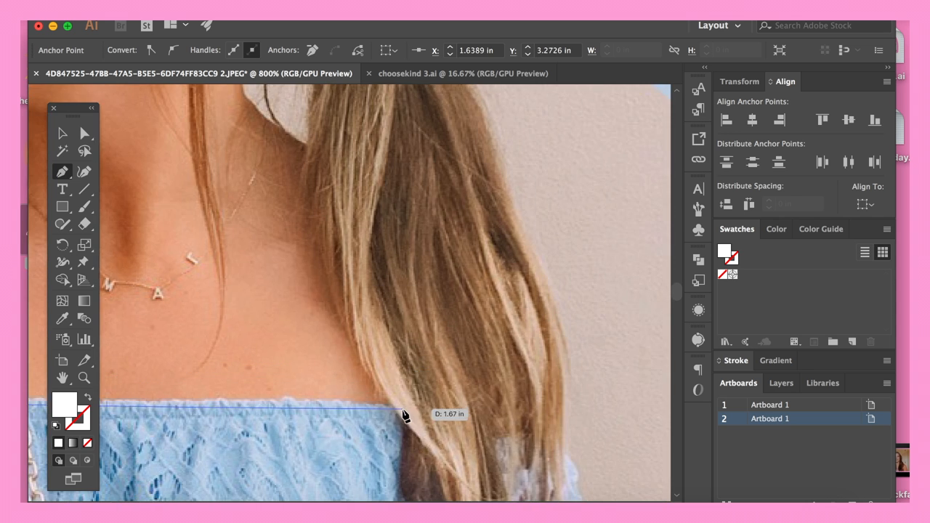
- Trace the head, neck and shoulders as one closed tan skin shape over the photo
{"action": "left_click", "coordinate": [316, 150]}
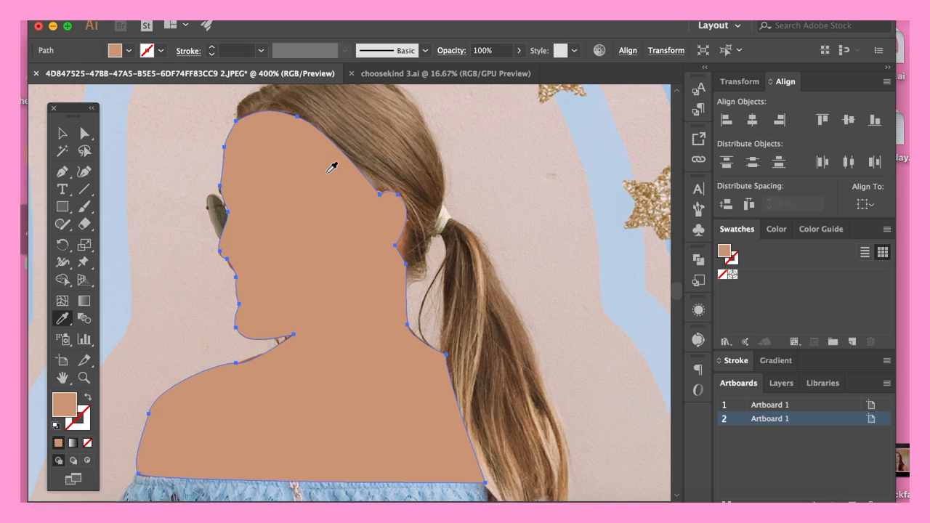
{"action": "left_click", "coordinate": [63, 132]}
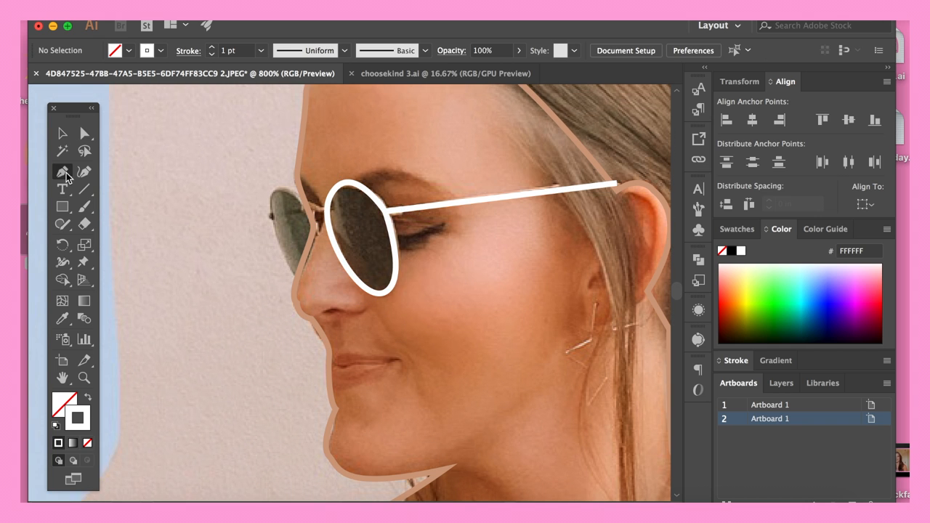
- Outline the far sunglasses lens with curved white strokes
{"action": "left_click_drag", "start_coordinate": [299, 198], "coordinate": [273, 221]}
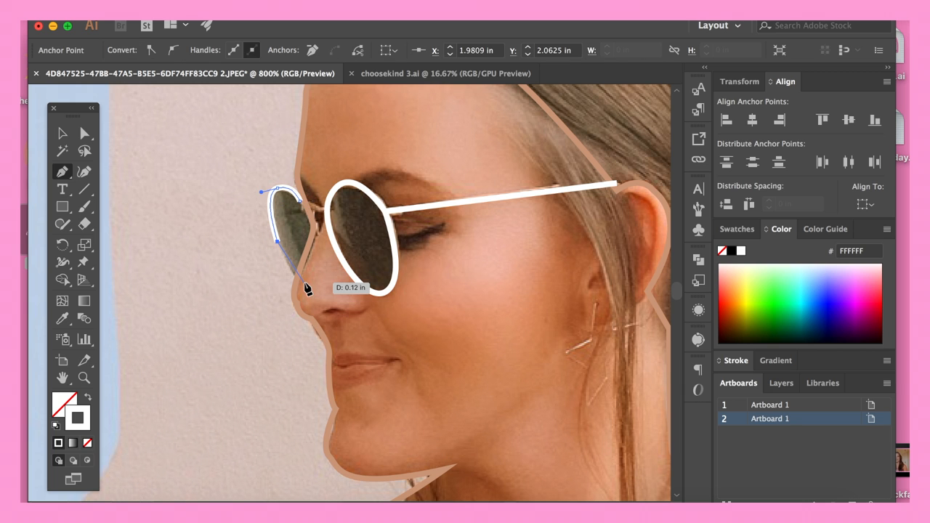
{"action": "left_click_drag", "start_coordinate": [305, 287], "coordinate": [317, 233]}
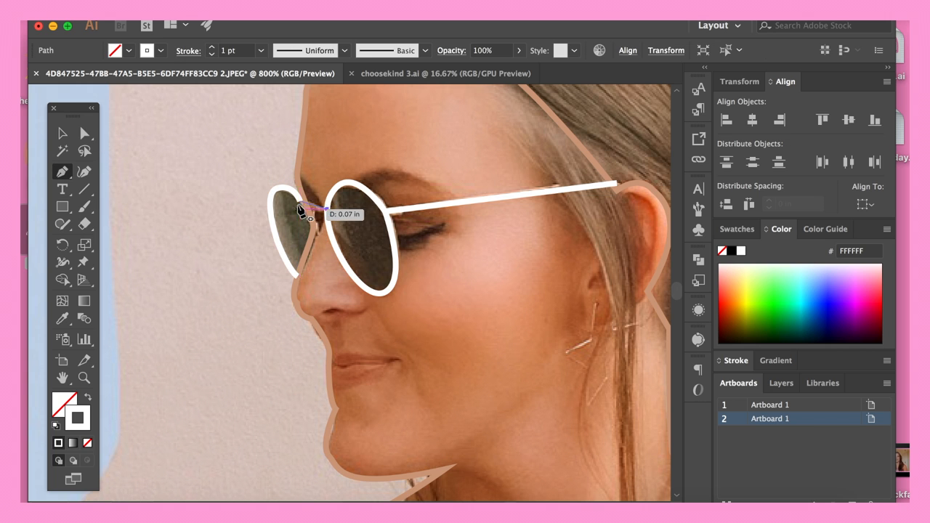
- Draw ellipse lens shapes, fit them to the lenses and fill them dark grey
{"action": "left_click", "coordinate": [61, 206]}
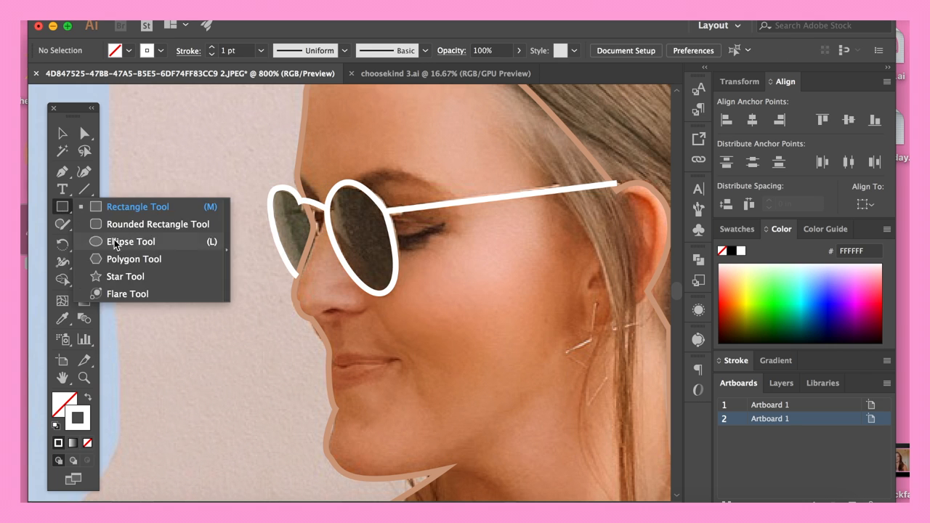
{"action": "left_click", "coordinate": [131, 242]}
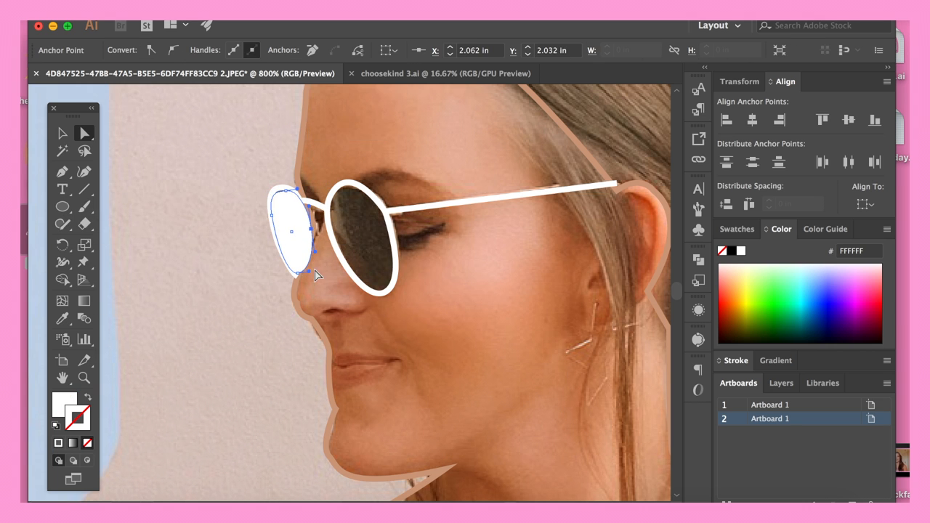
{"action": "left_click_drag", "start_coordinate": [298, 270], "coordinate": [298, 262]}
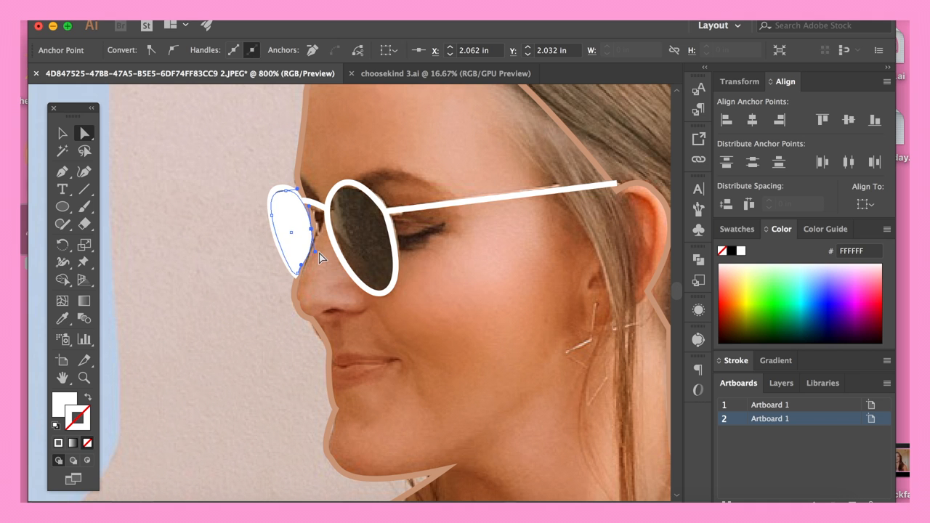
{"action": "left_click", "coordinate": [194, 159]}
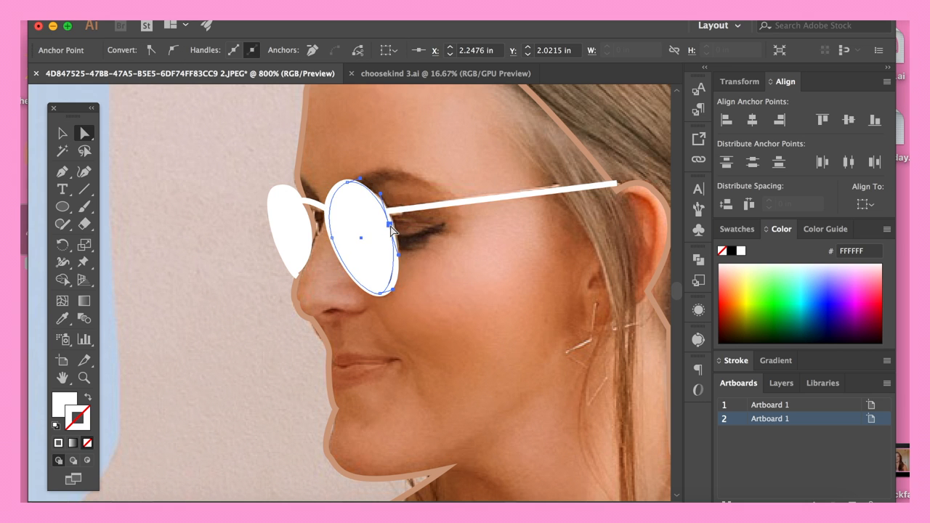
{"action": "double_click", "coordinate": [64, 400]}
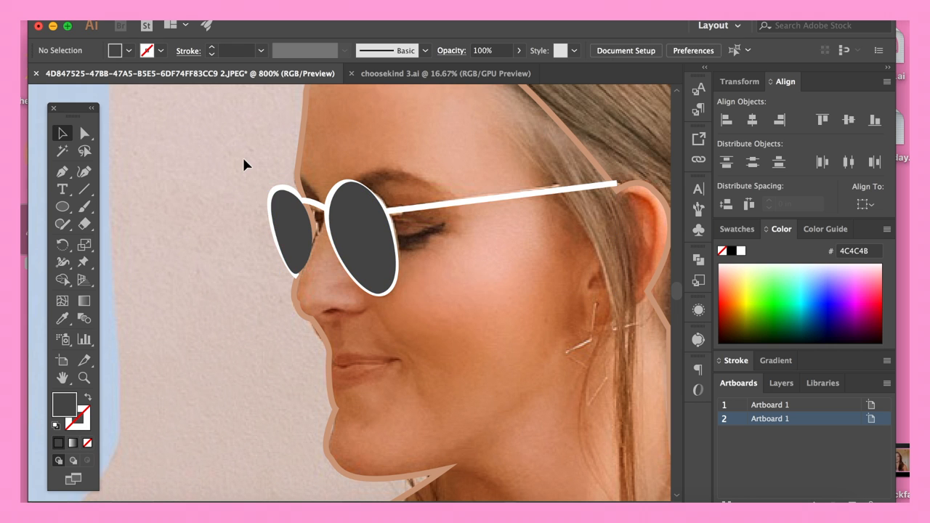
{"action": "left_click", "coordinate": [298, 232]}
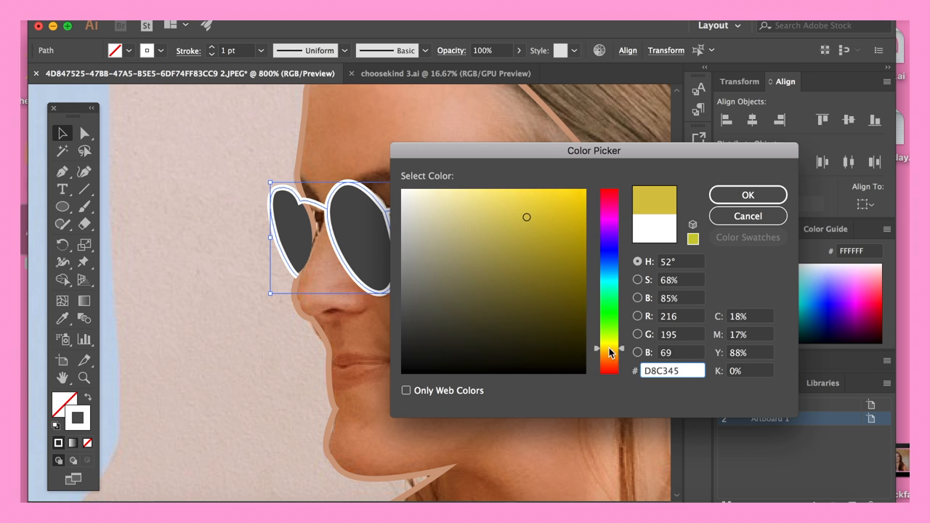
- Change the frame and temple arm stroke from white to a gold mustard shade
{"action": "left_click", "coordinate": [514, 233]}
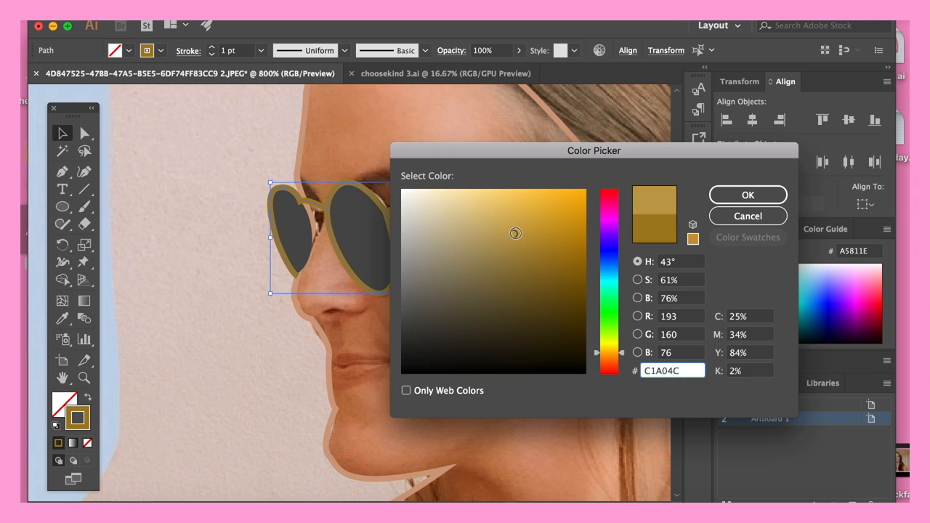
{"action": "left_click", "coordinate": [747, 194]}
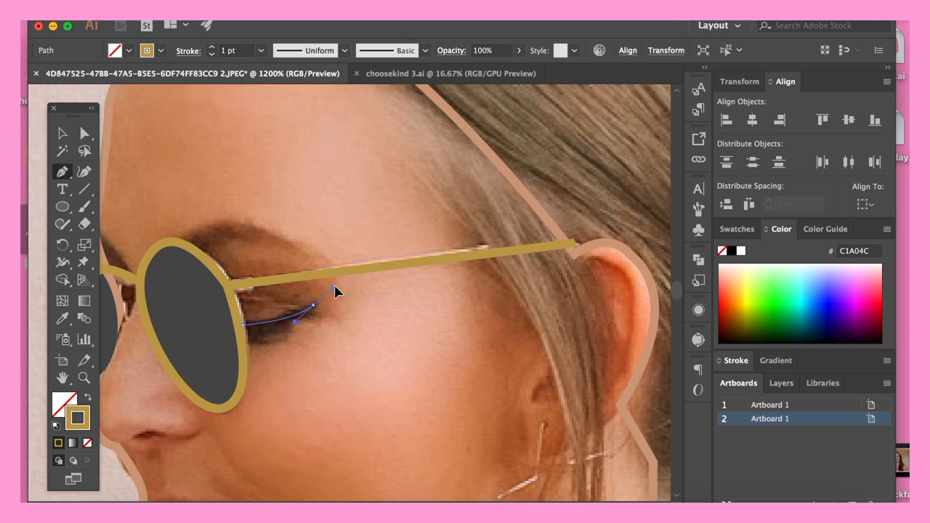
- Draw the curved upper lash line as a thick dark stroke with rounded ends
{"action": "left_click_drag", "start_coordinate": [337, 290], "coordinate": [143, 187]}
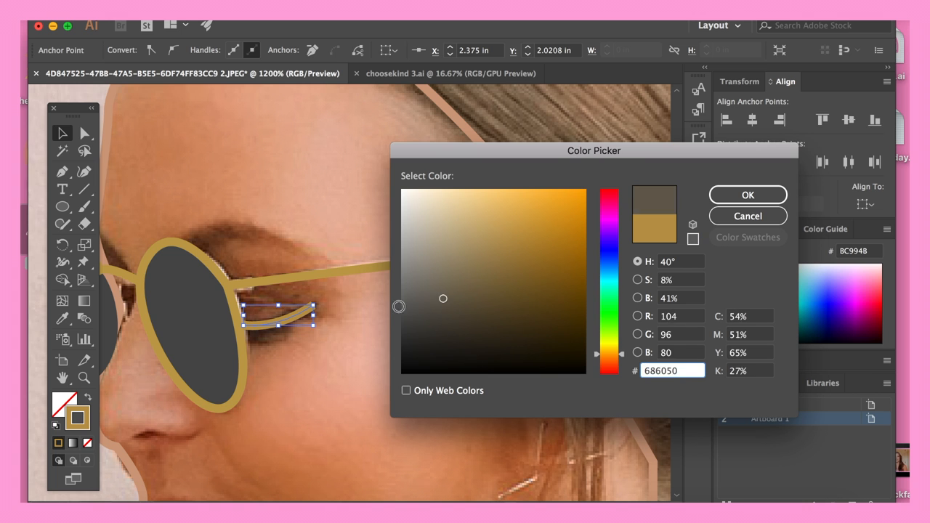
{"action": "left_click", "coordinate": [746, 195]}
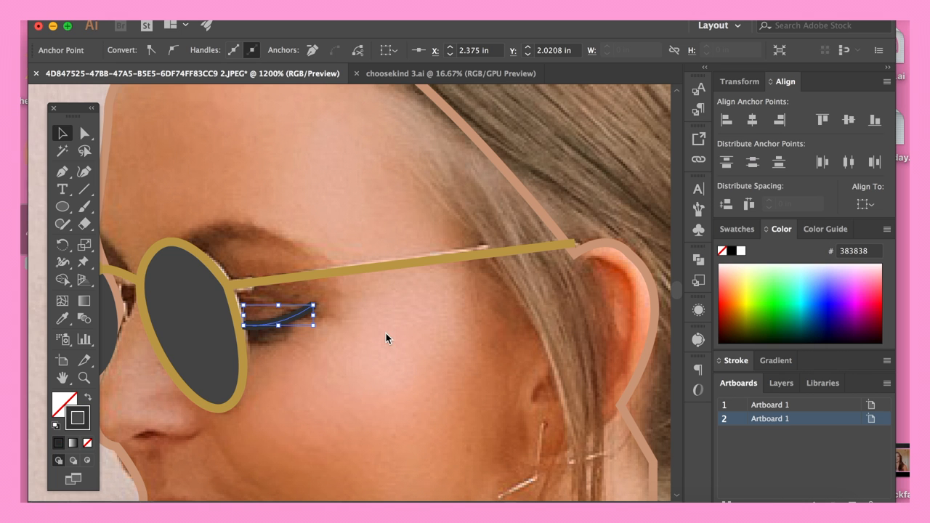
{"action": "mouse_move", "coordinate": [700, 170]}
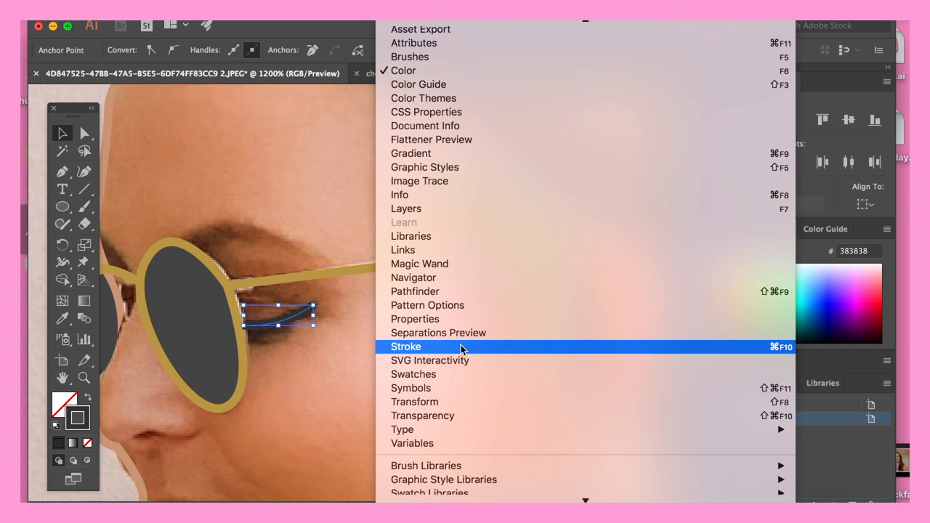
{"action": "left_click", "coordinate": [406, 346]}
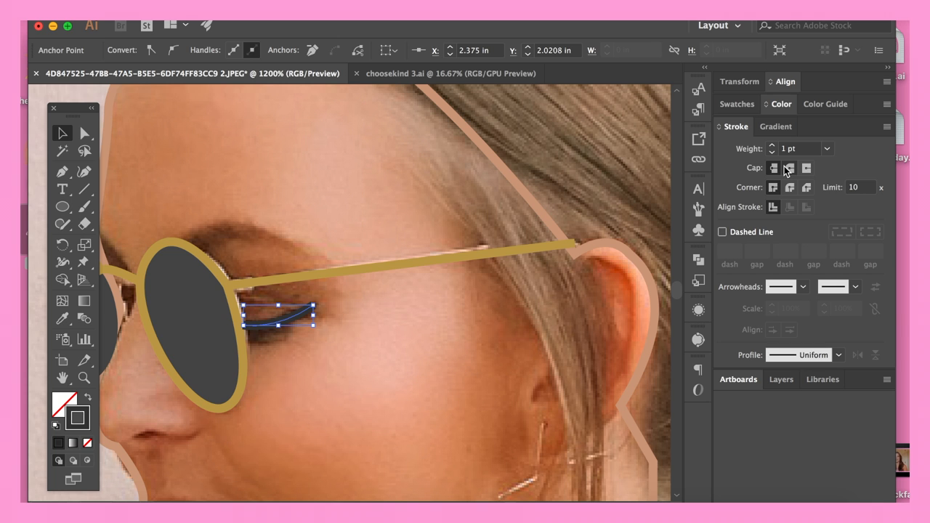
{"action": "left_click", "coordinate": [285, 230]}
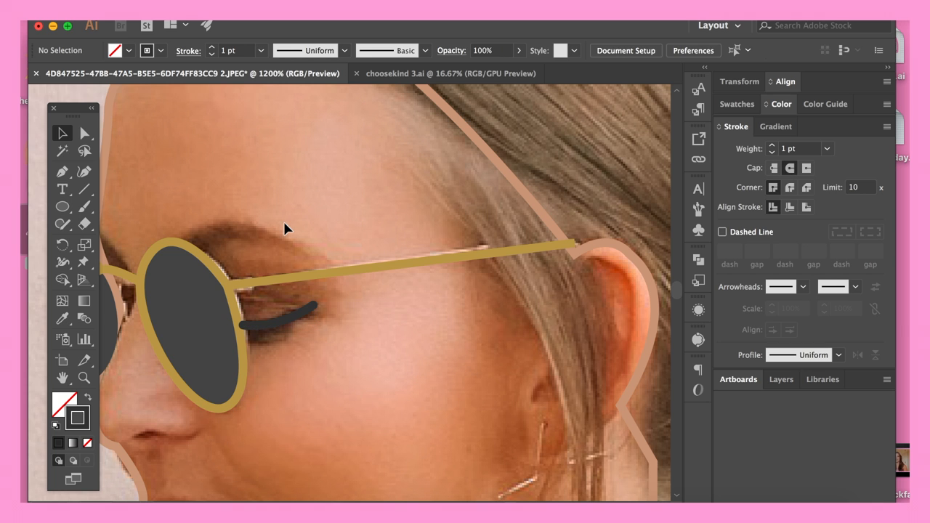
{"action": "left_click", "coordinate": [276, 327]}
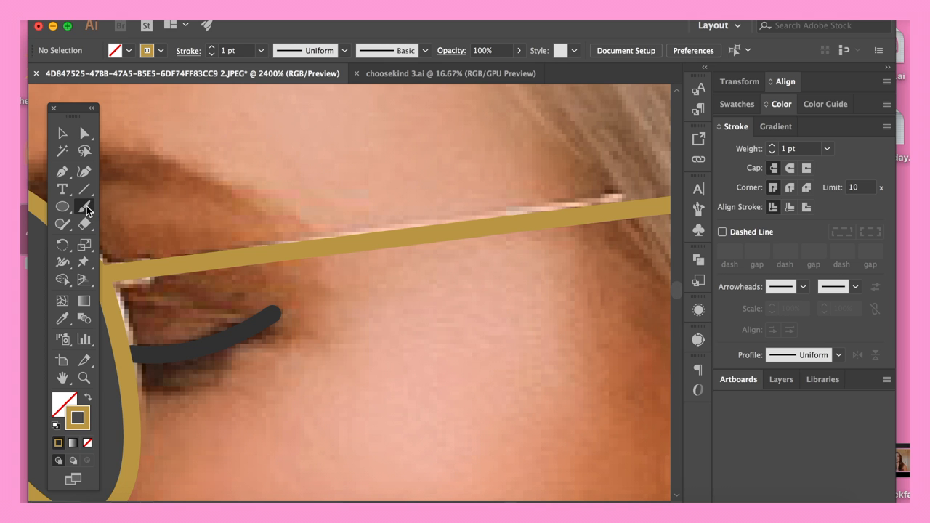
{"action": "mouse_move", "coordinate": [180, 186]}
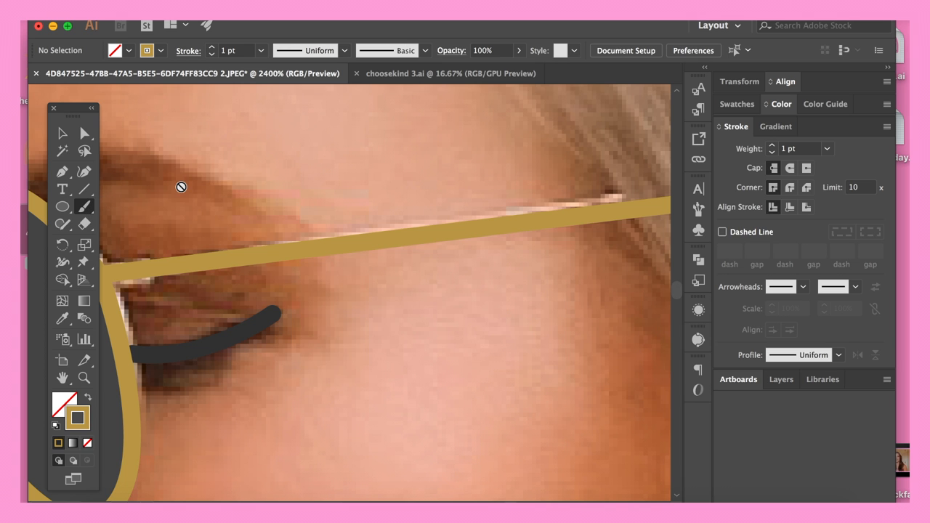
{"action": "mouse_move", "coordinate": [181, 191]}
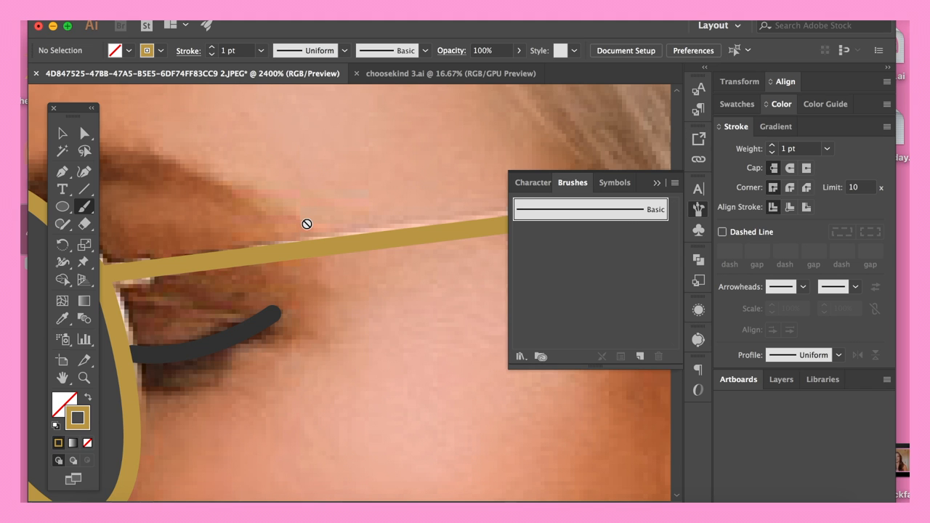
- Create a new calligraphic brush and give it a small size
{"action": "left_click", "coordinate": [674, 183]}
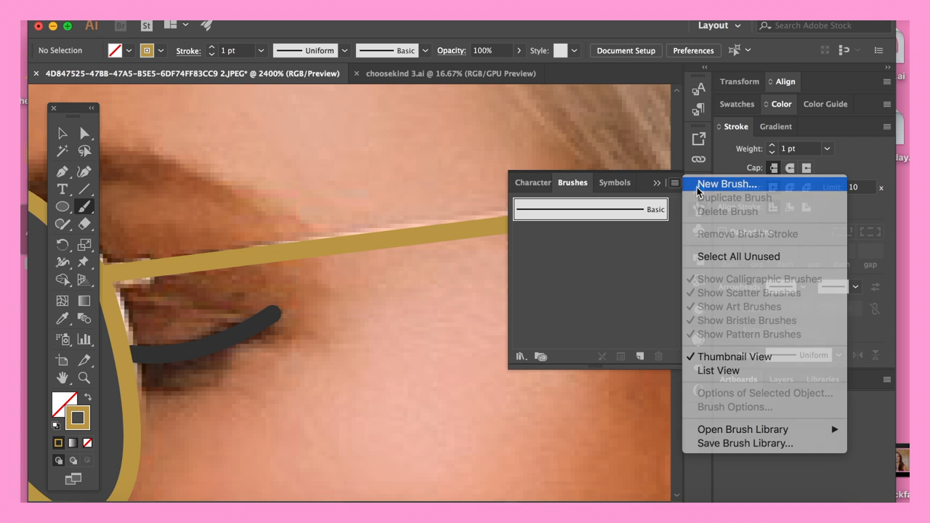
{"action": "left_click", "coordinate": [726, 184]}
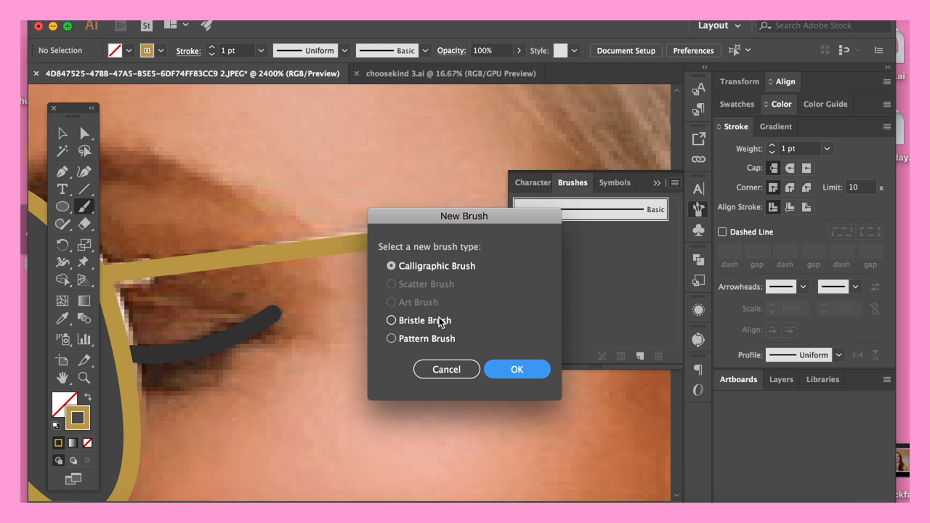
{"action": "left_click", "coordinate": [517, 368]}
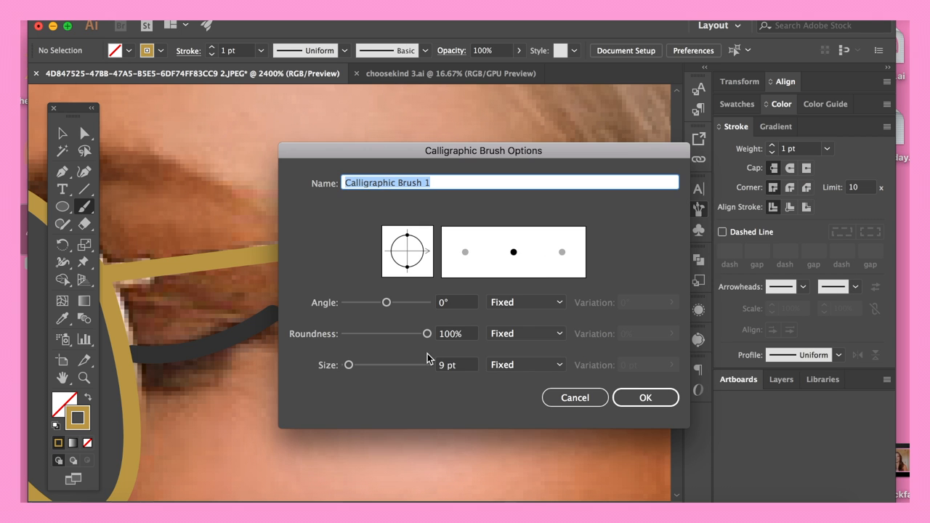
{"action": "left_click", "coordinate": [645, 398]}
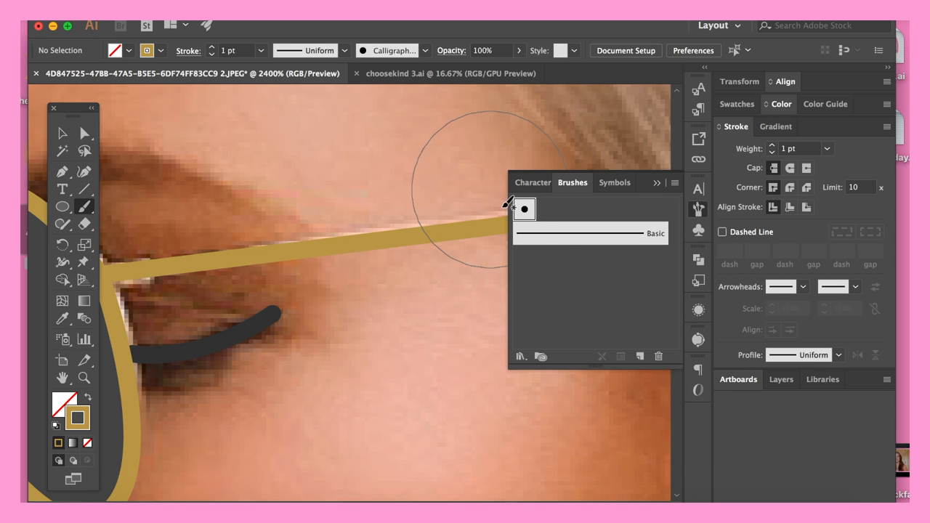
{"action": "double_click", "coordinate": [525, 209]}
{"action": "type", "text": "1"}
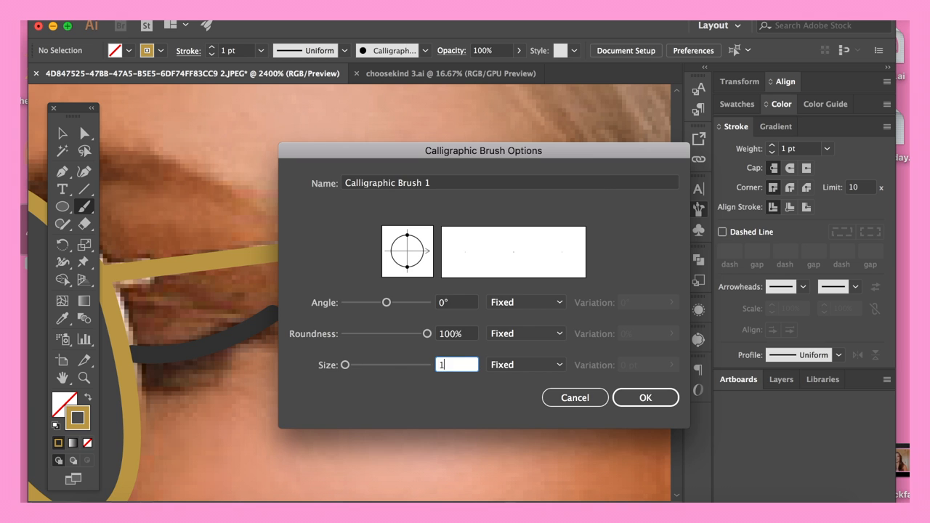
{"action": "left_click", "coordinate": [645, 398]}
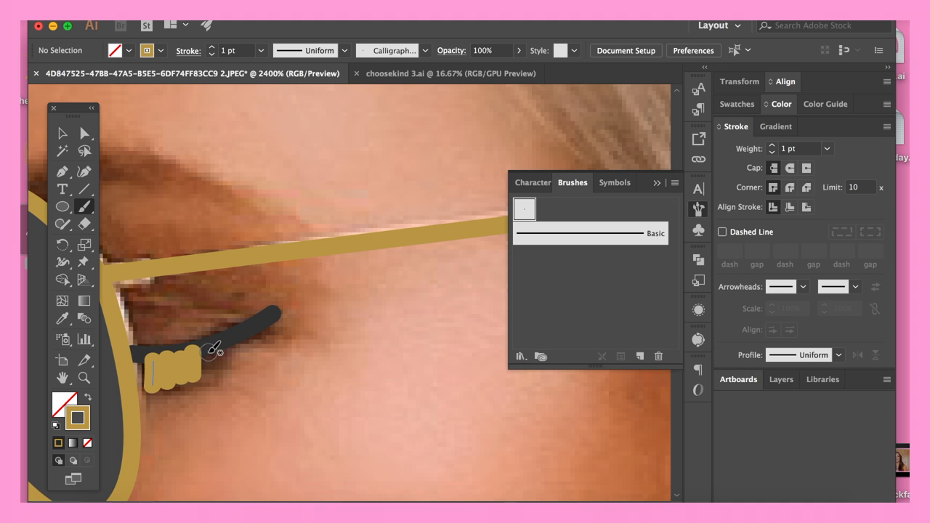
- Paint short lashes off the lash line, colour them dark and thin the stroke to 0.5 pt
{"action": "left_click_drag", "start_coordinate": [211, 353], "coordinate": [230, 341]}
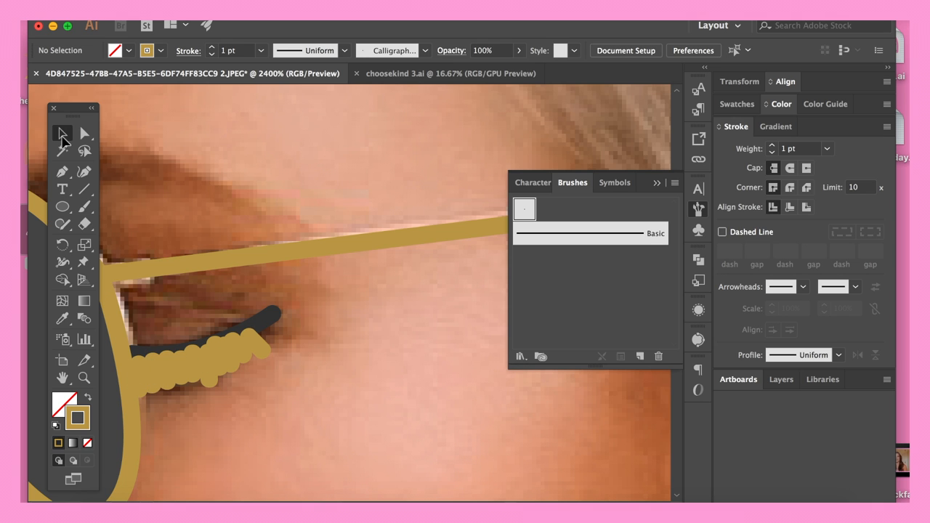
{"action": "left_click", "coordinate": [186, 363]}
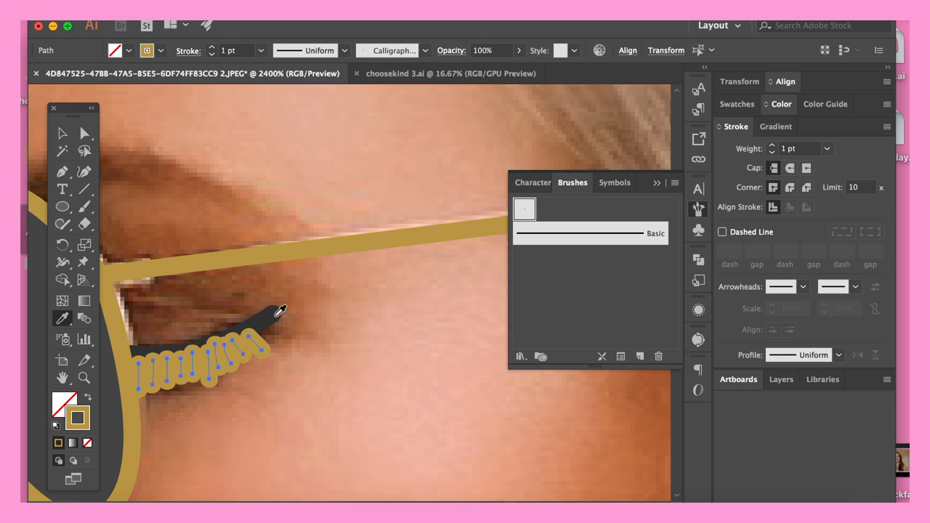
{"action": "left_click", "coordinate": [212, 54]}
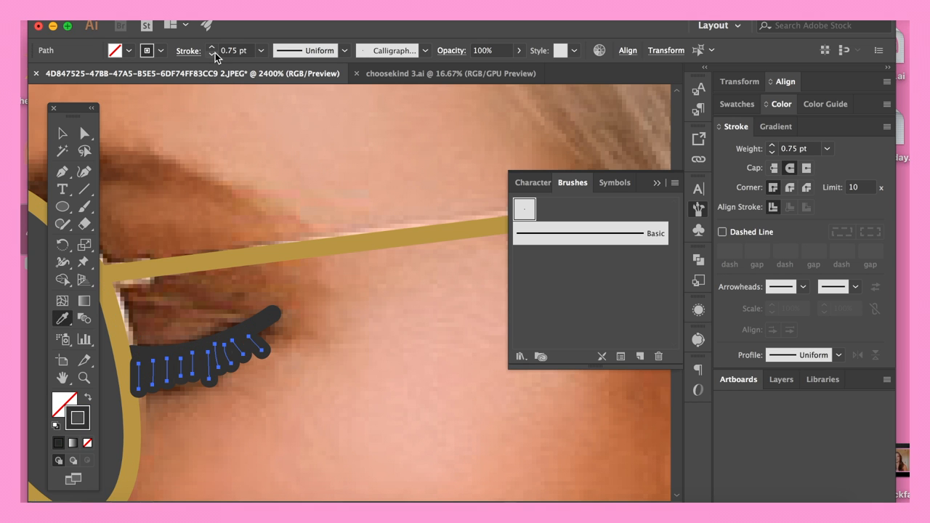
{"action": "left_click", "coordinate": [212, 47]}
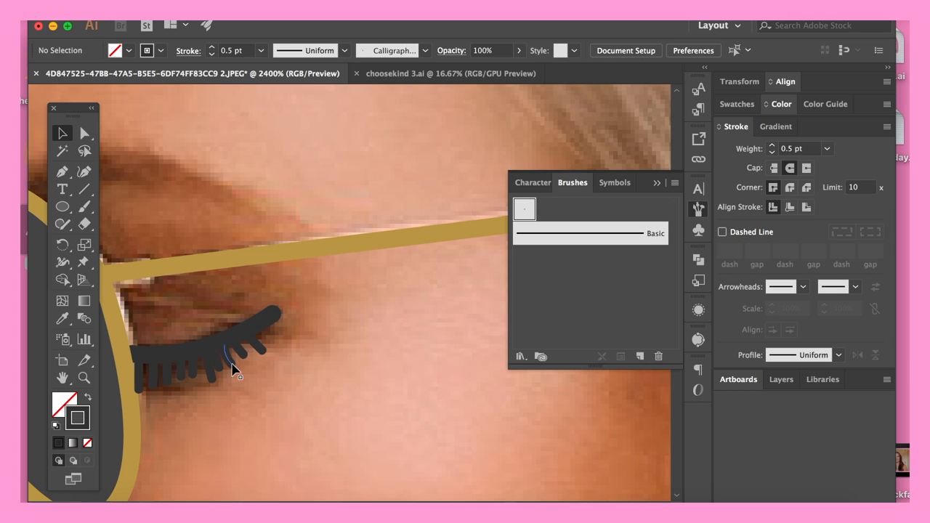
{"action": "left_click", "coordinate": [218, 356]}
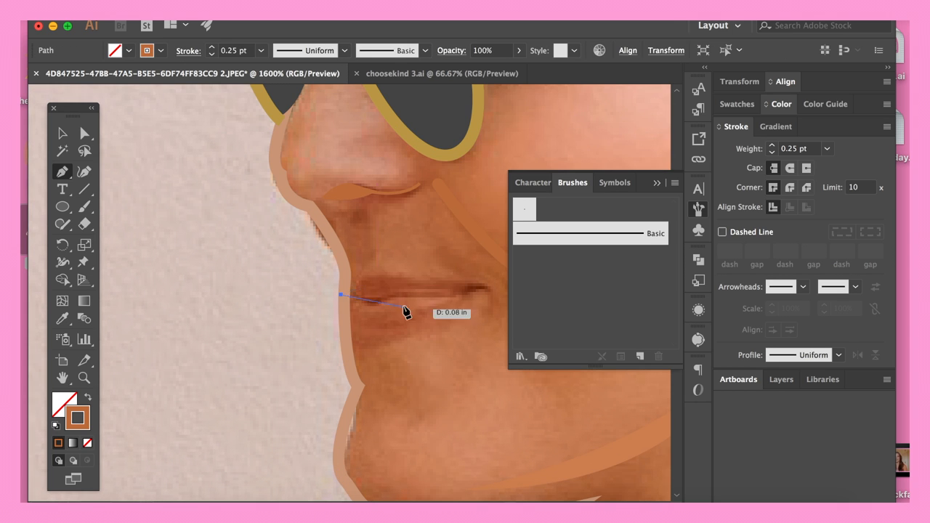
- Trace the lip outlines over the photo as closed orange-brown shapes
{"action": "left_click_drag", "start_coordinate": [406, 312], "coordinate": [465, 288]}
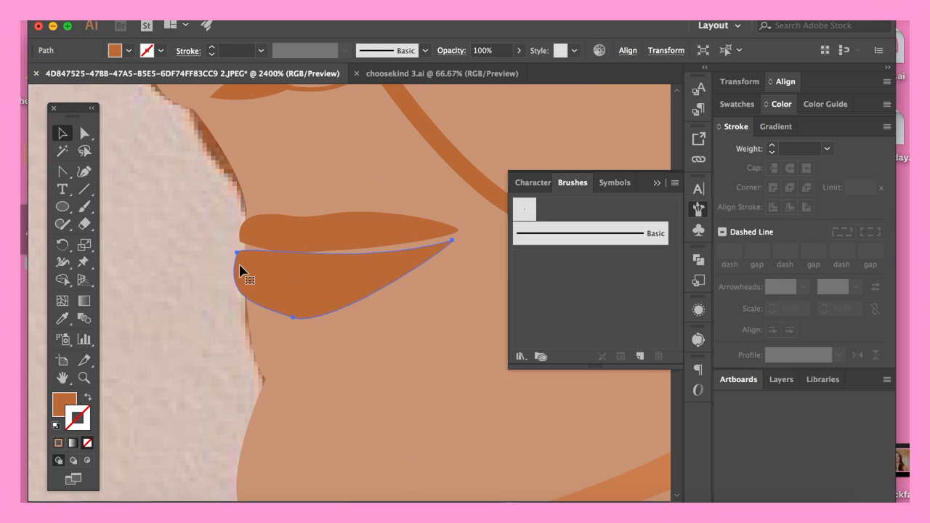
- With the Anchor Point tool, bend the lower lip's top edge and corner into natural curves
{"action": "left_click", "coordinate": [62, 171]}
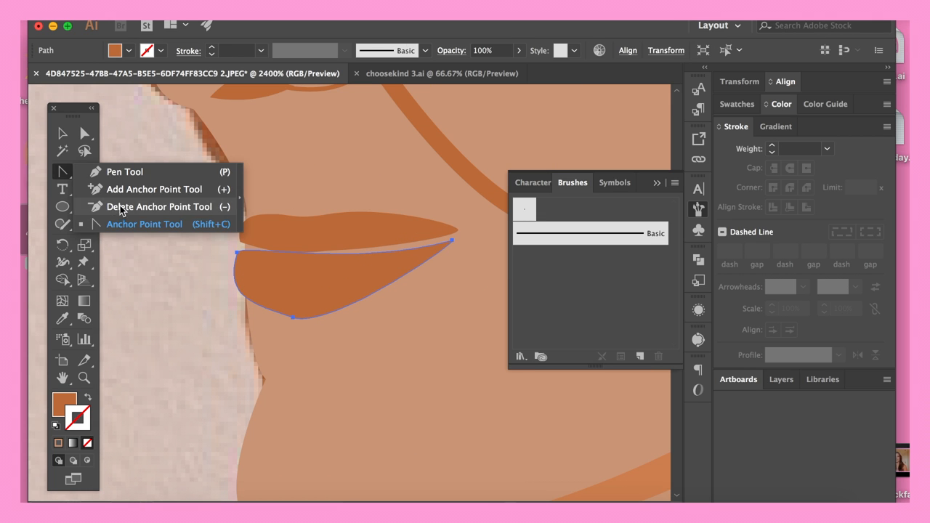
{"action": "left_click", "coordinate": [143, 224]}
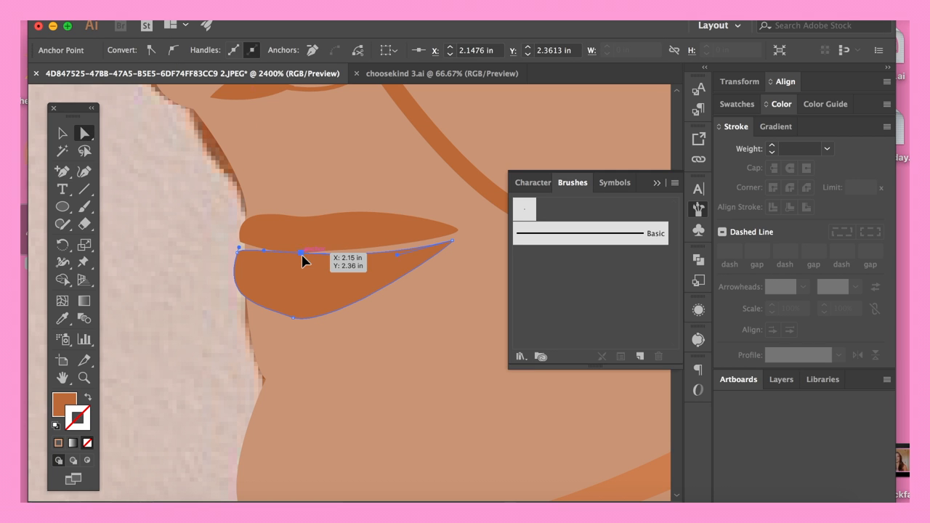
{"action": "left_click_drag", "start_coordinate": [302, 250], "coordinate": [240, 254]}
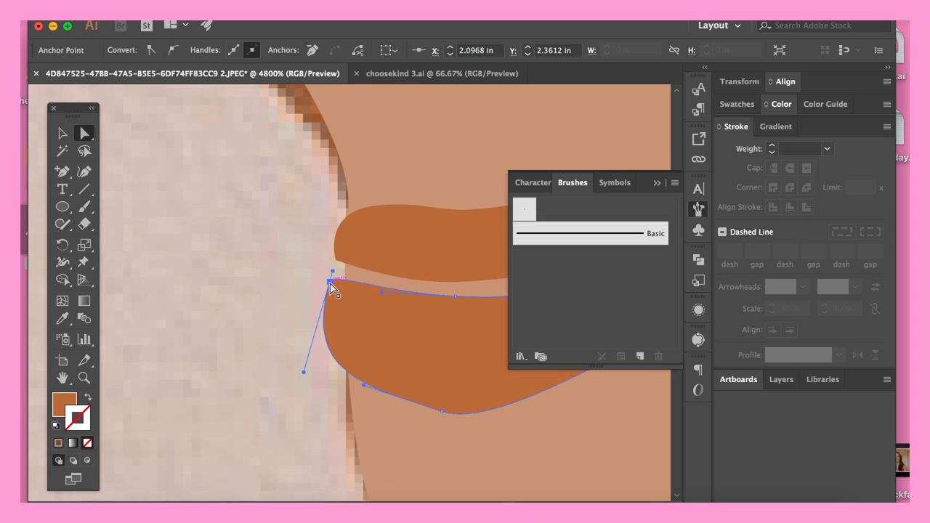
{"action": "left_click_drag", "start_coordinate": [331, 279], "coordinate": [334, 263]}
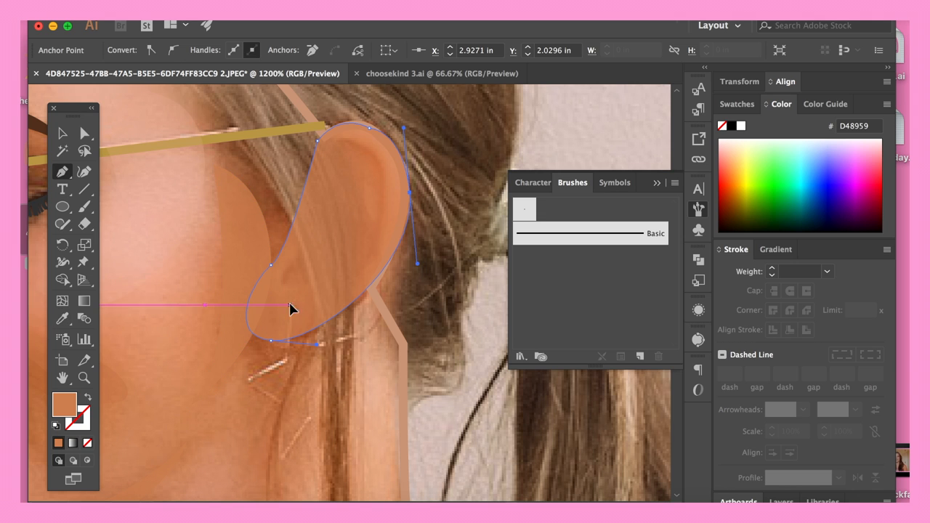
- Trace the ear and star earring and fill them with skin tone #BA8870
{"action": "left_click_drag", "start_coordinate": [290, 308], "coordinate": [343, 416]}
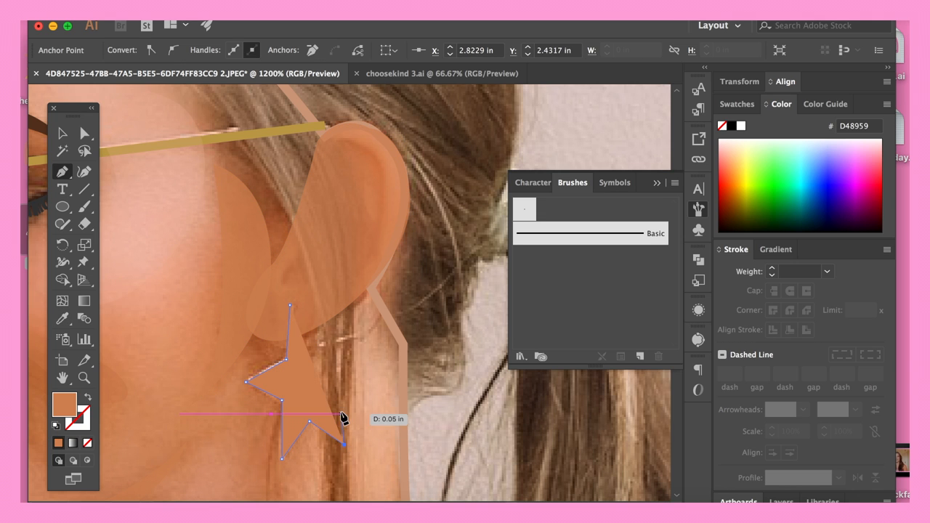
{"action": "left_click_drag", "start_coordinate": [343, 415], "coordinate": [306, 334]}
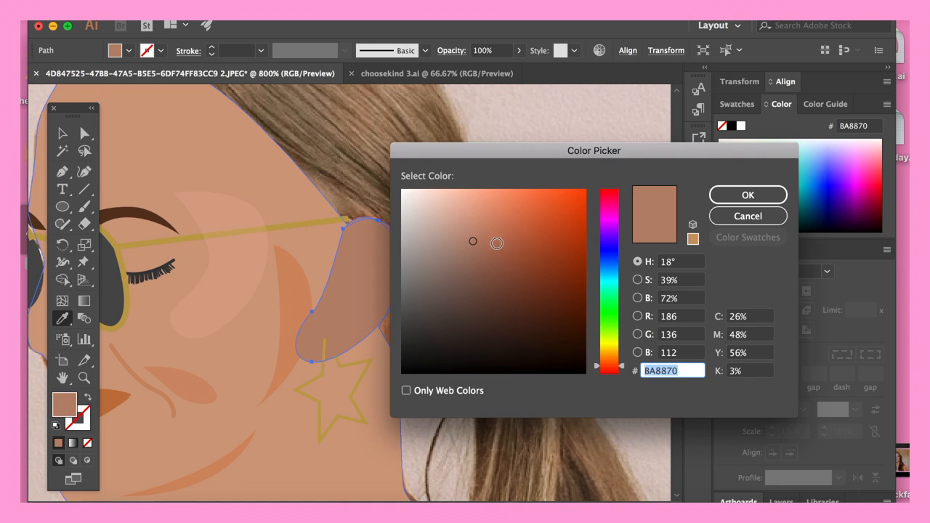
{"action": "left_click", "coordinate": [747, 194]}
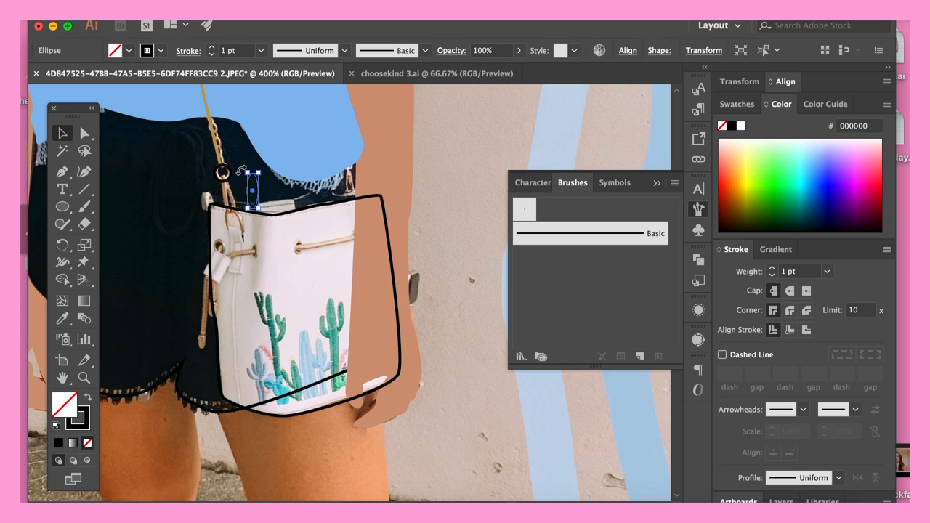
- Outline the cactus bag's body with a 1 pt black stroke and no fill
{"action": "left_click", "coordinate": [436, 72]}
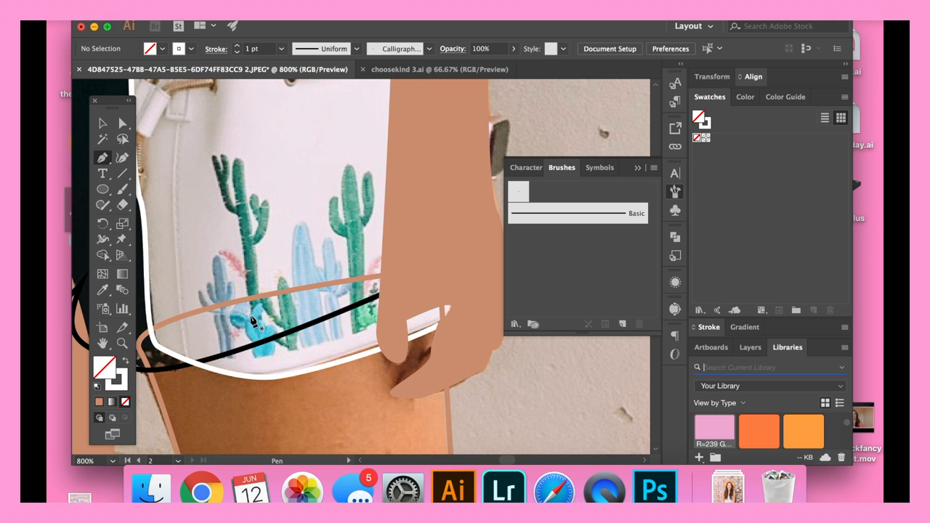
- Pick the teal fill #3D948E and begin tracing a cactus shape over the bag print
{"action": "left_click_drag", "start_coordinate": [259, 353], "coordinate": [212, 157]}
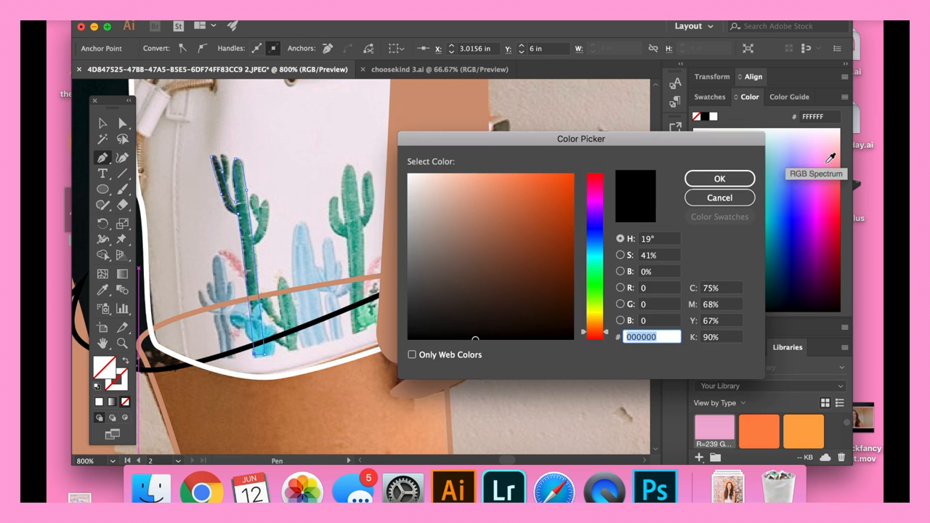
{"action": "left_click", "coordinate": [717, 178]}
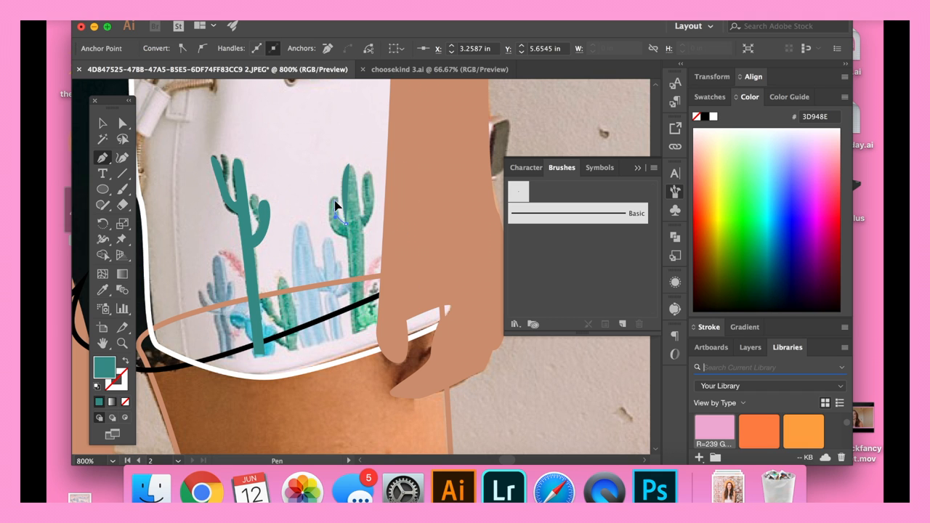
{"action": "left_click_drag", "start_coordinate": [349, 168], "coordinate": [349, 334]}
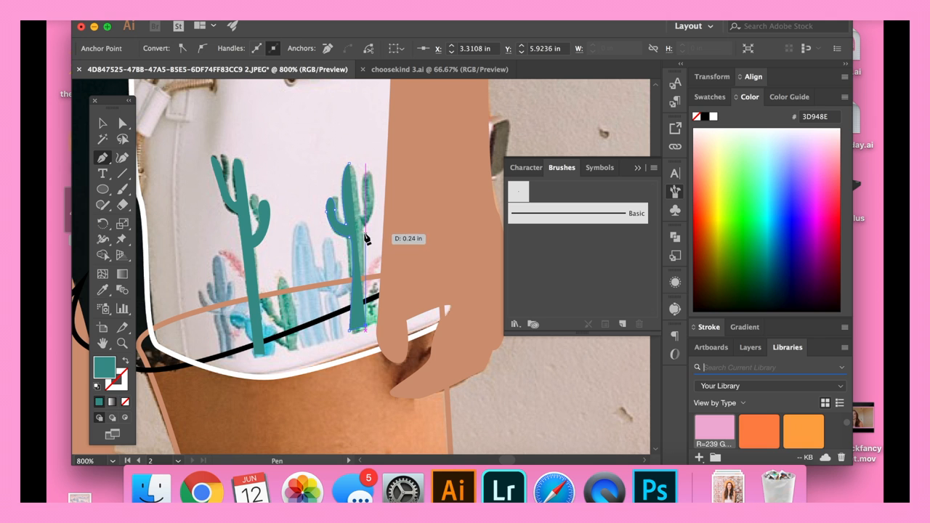
{"action": "left_click", "coordinate": [366, 240]}
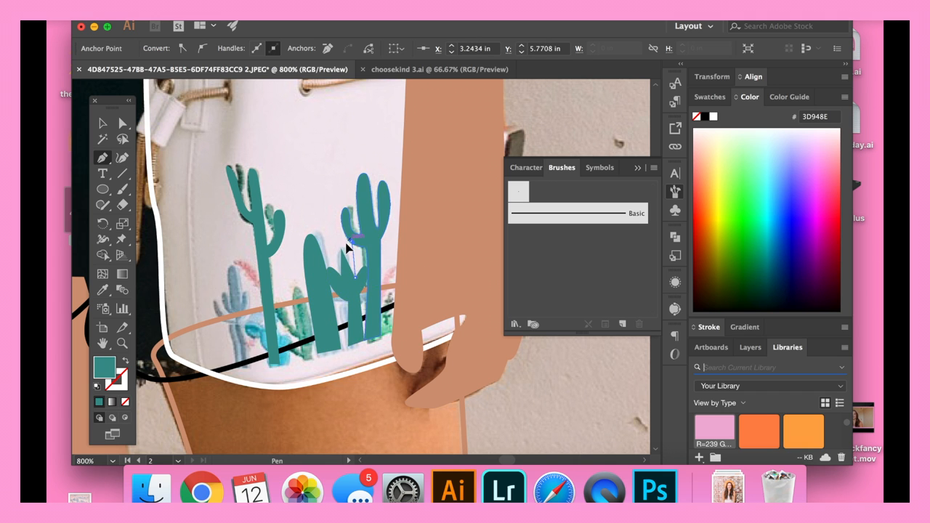
- Reopen the fill colour and confirm the teal for the next cactus shapes
{"action": "double_click", "coordinate": [103, 366]}
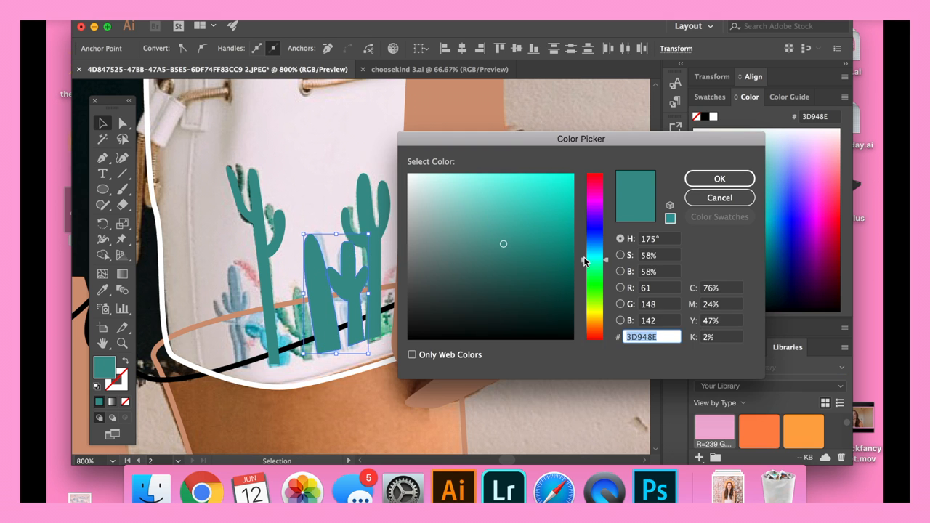
{"action": "left_click", "coordinate": [717, 178]}
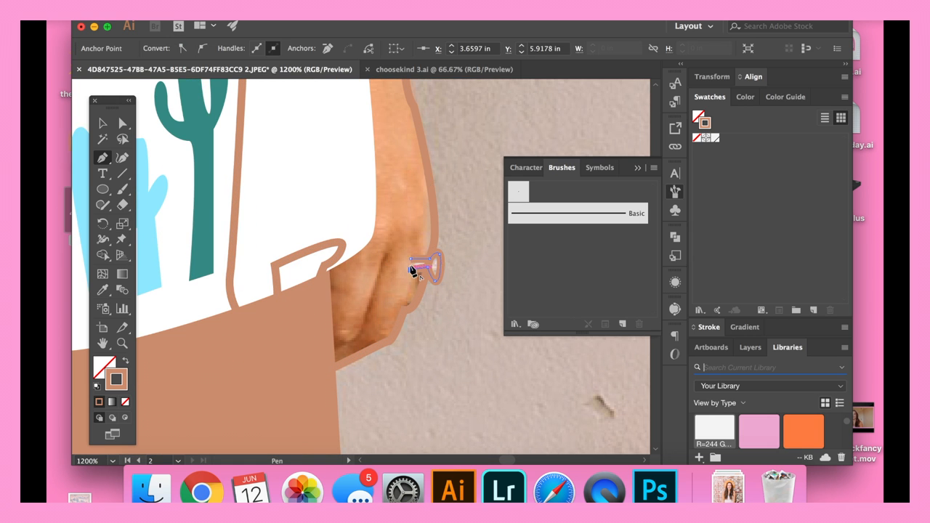
- Select the traced hand shape and reopen its fill colour settings
{"action": "left_click", "coordinate": [104, 122]}
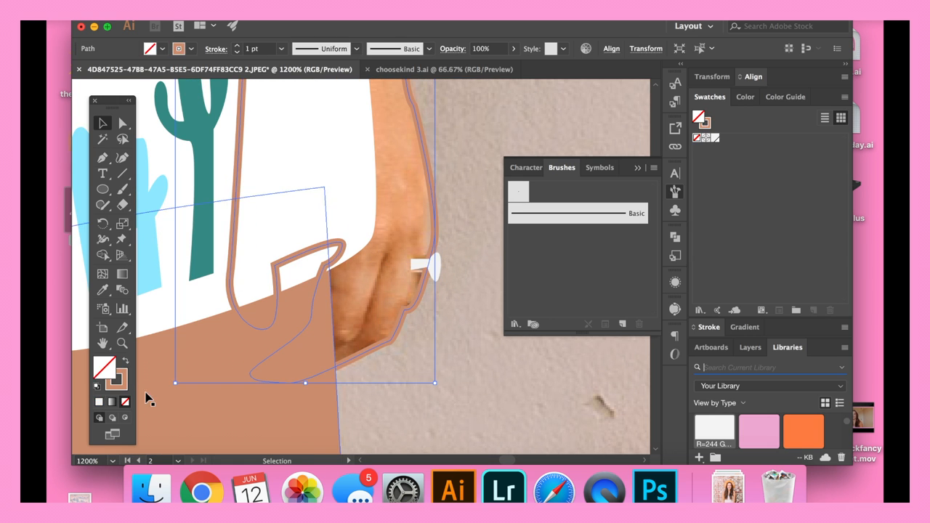
{"action": "double_click", "coordinate": [104, 366]}
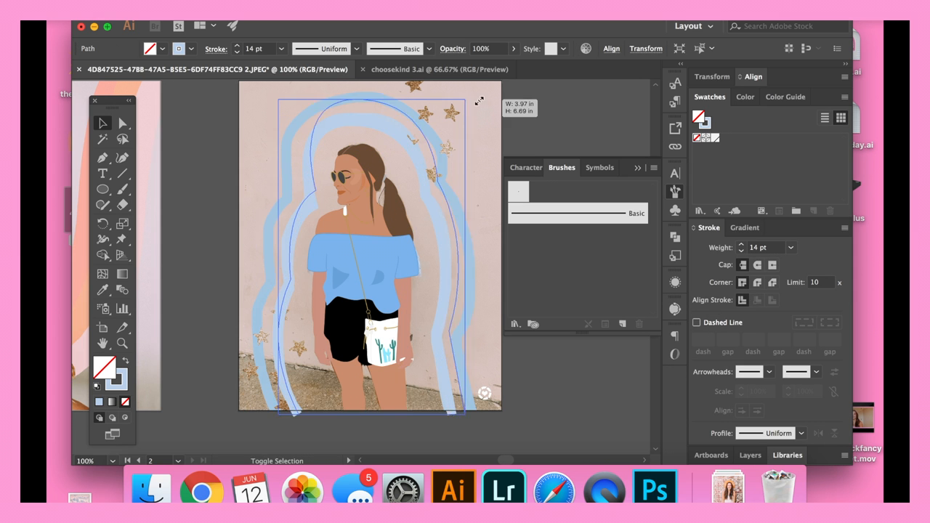
- Select an anchor on the blue outline and reshape its curve beside the head
{"action": "left_click", "coordinate": [122, 122]}
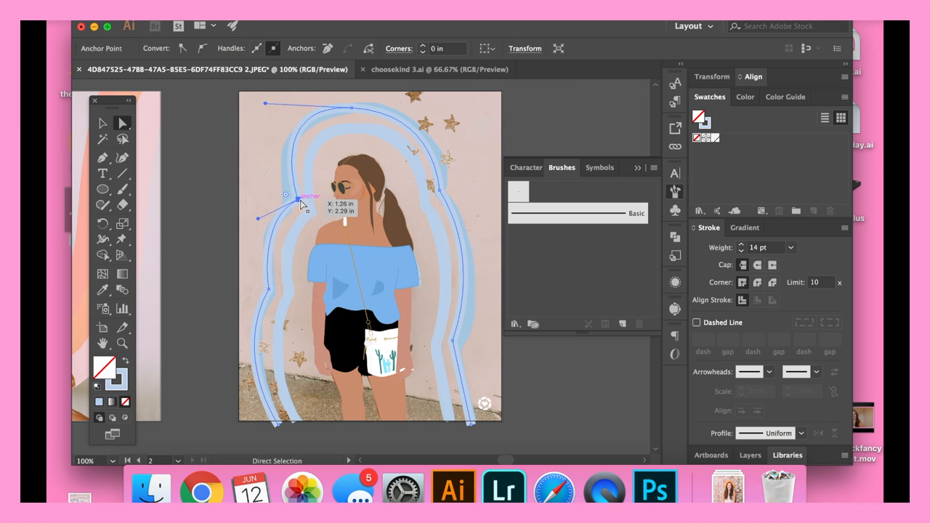
{"action": "left_click_drag", "start_coordinate": [302, 203], "coordinate": [496, 240]}
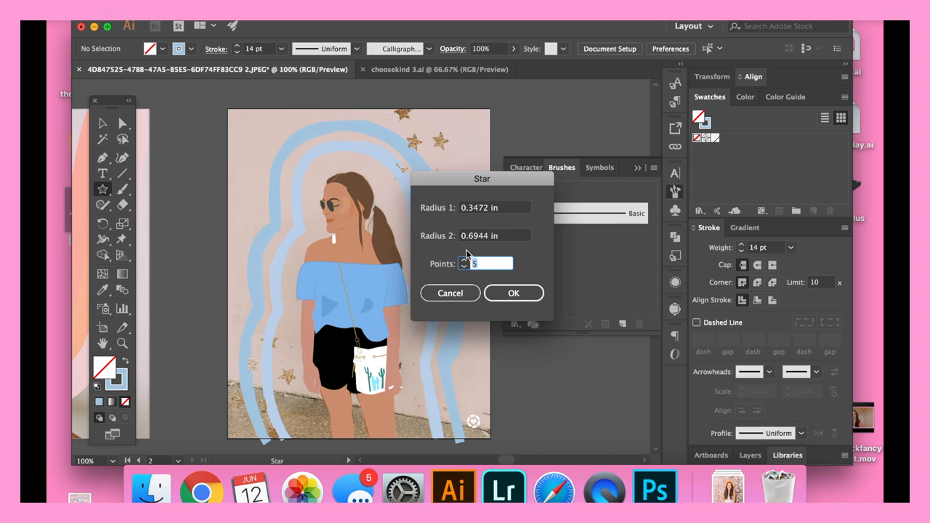
- Create the five-point gold star and drag it among the stars beside her head
{"action": "left_click", "coordinate": [514, 294]}
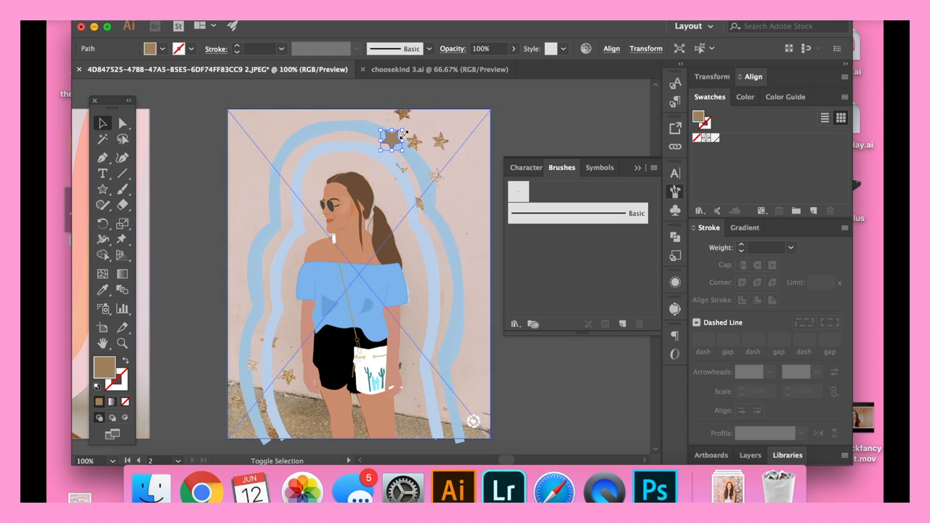
{"action": "left_click_drag", "start_coordinate": [390, 140], "coordinate": [436, 178]}
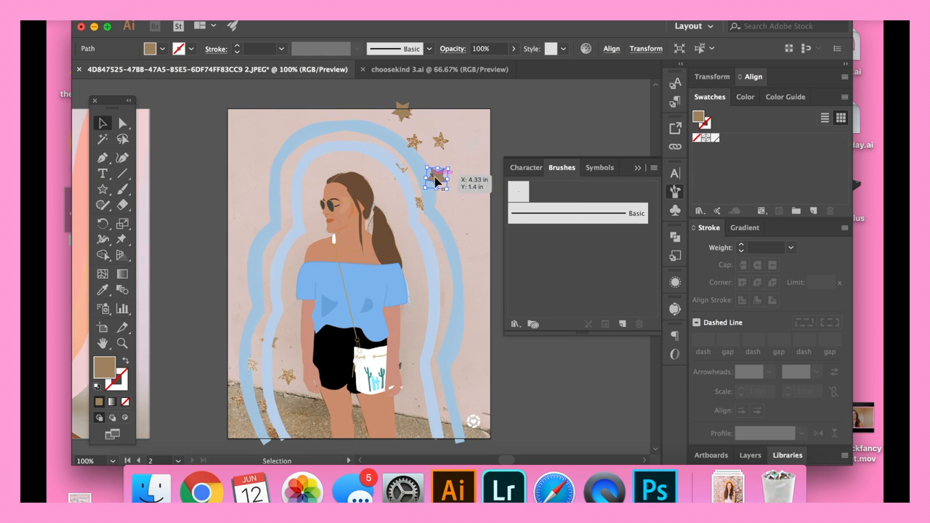
{"action": "left_click_drag", "start_coordinate": [436, 177], "coordinate": [360, 267]}
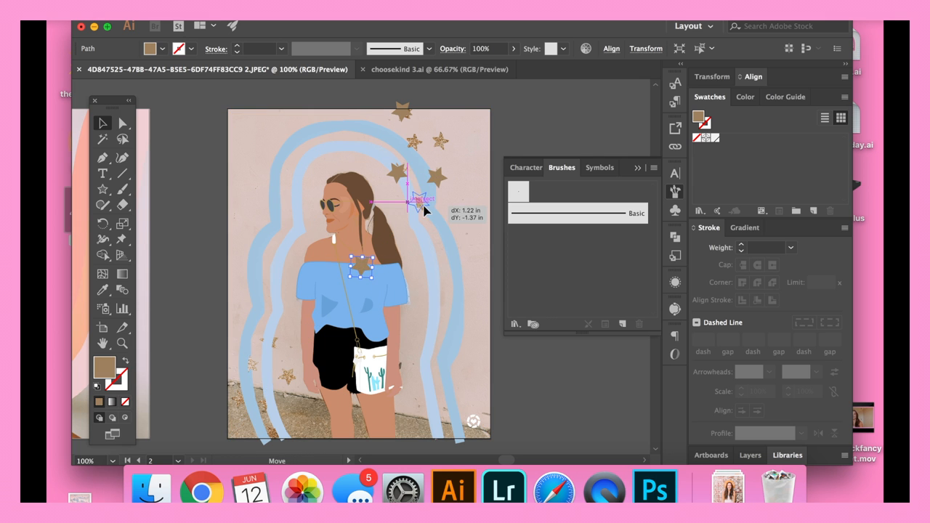